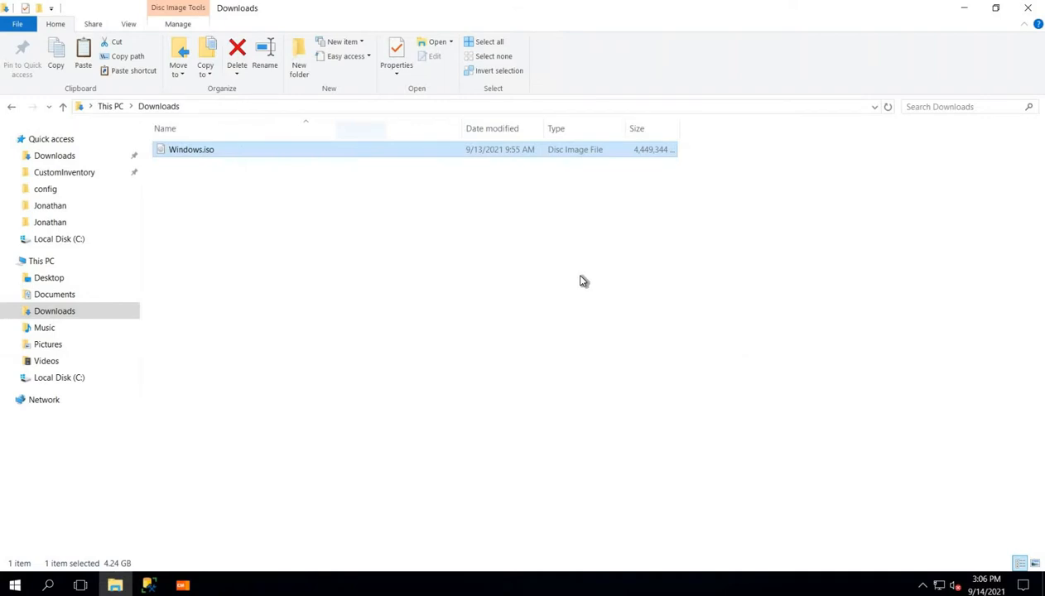
{"action": "mouse_move", "coordinate": [198, 584]}
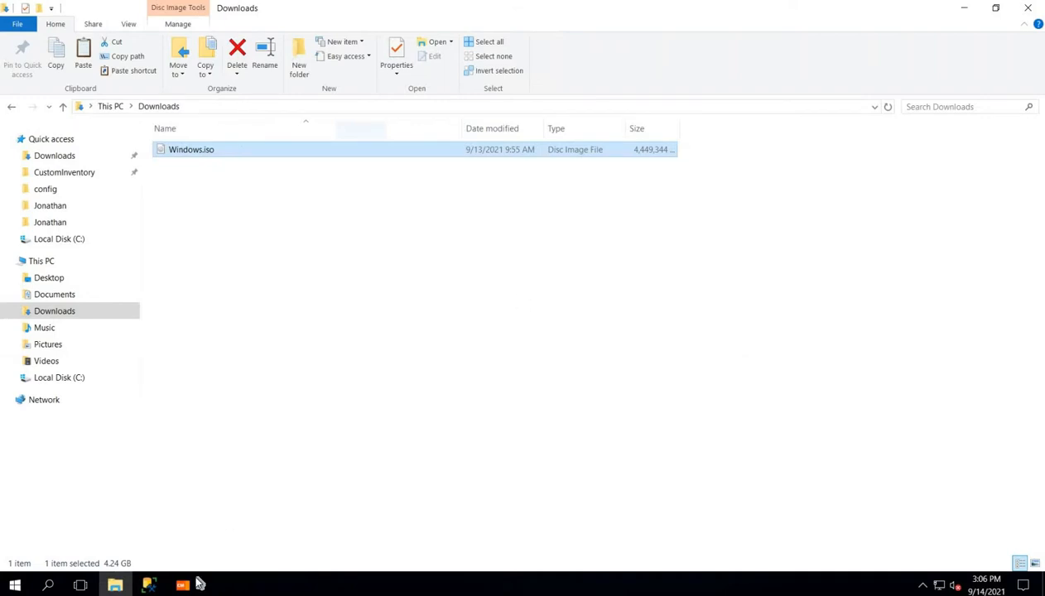
- Bring the BMC Client Management console to the front from the taskbar
{"action": "left_click", "coordinate": [182, 586]}
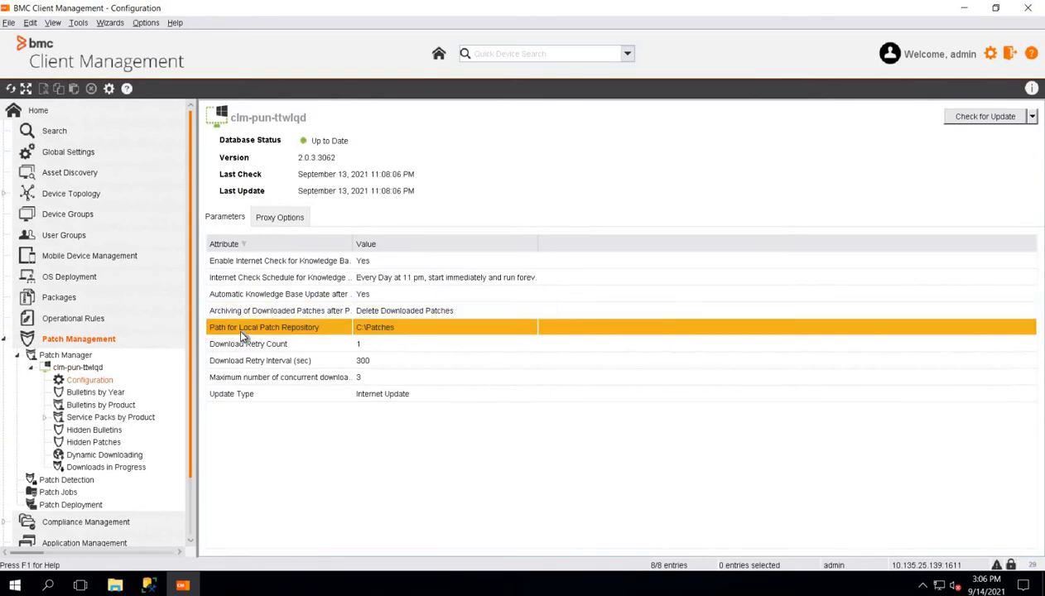
{"action": "mouse_move", "coordinate": [370, 326]}
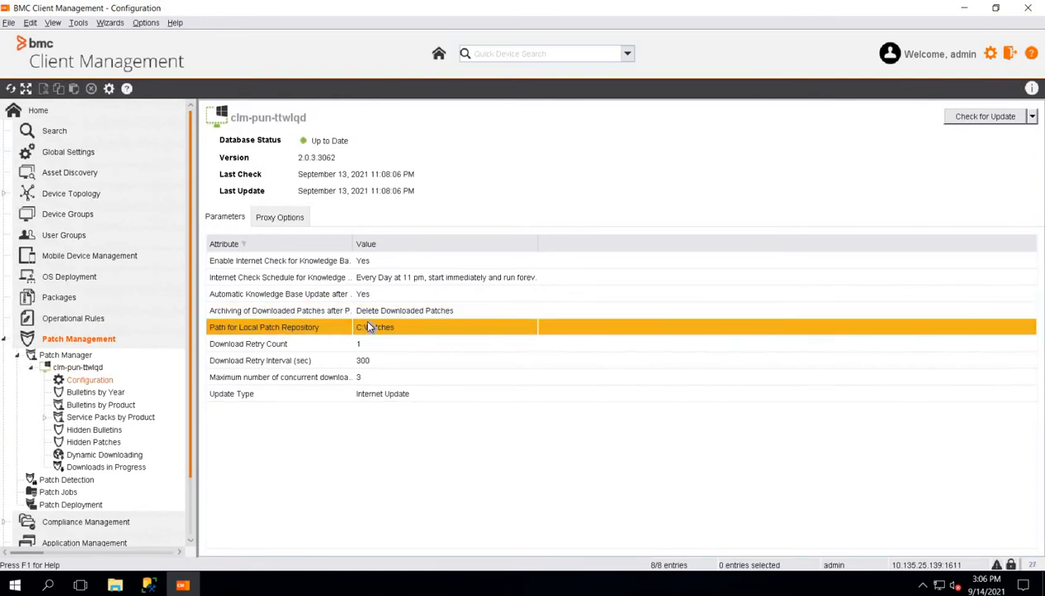
{"action": "double_click", "coordinate": [372, 327]}
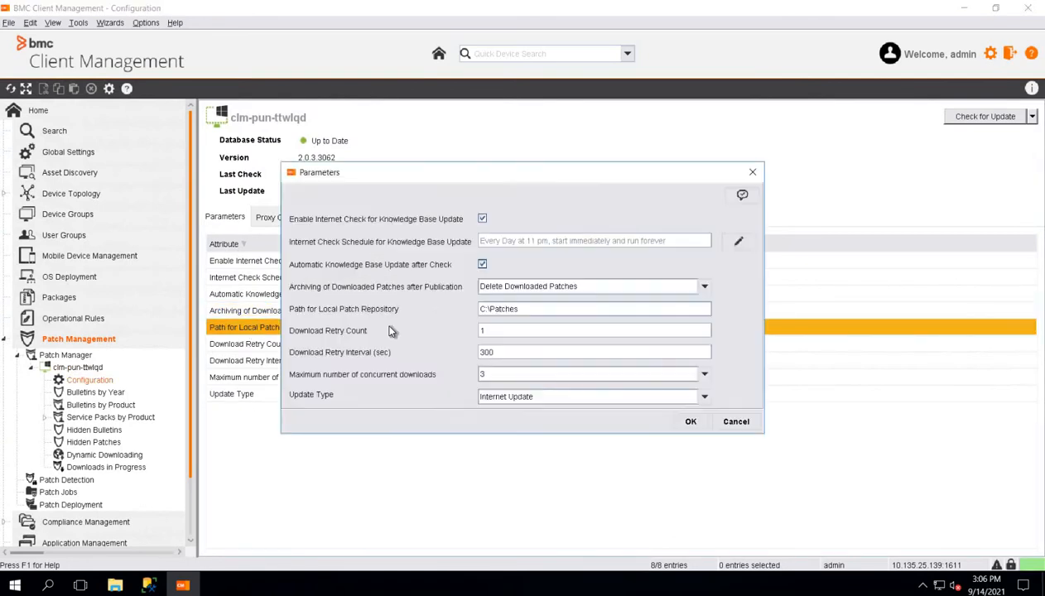
{"action": "mouse_move", "coordinate": [527, 308]}
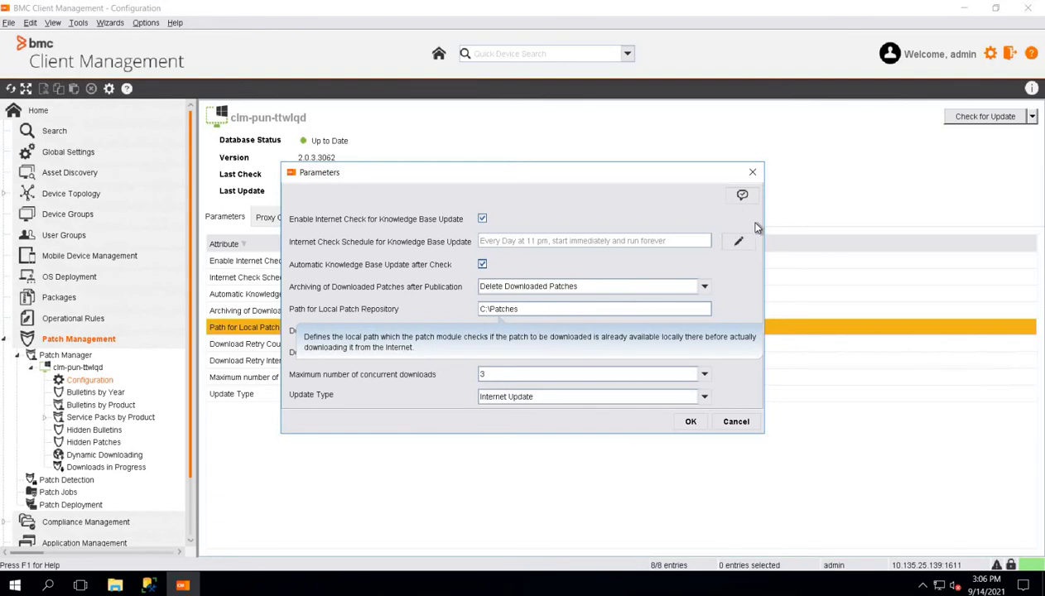
{"action": "left_click", "coordinate": [689, 422]}
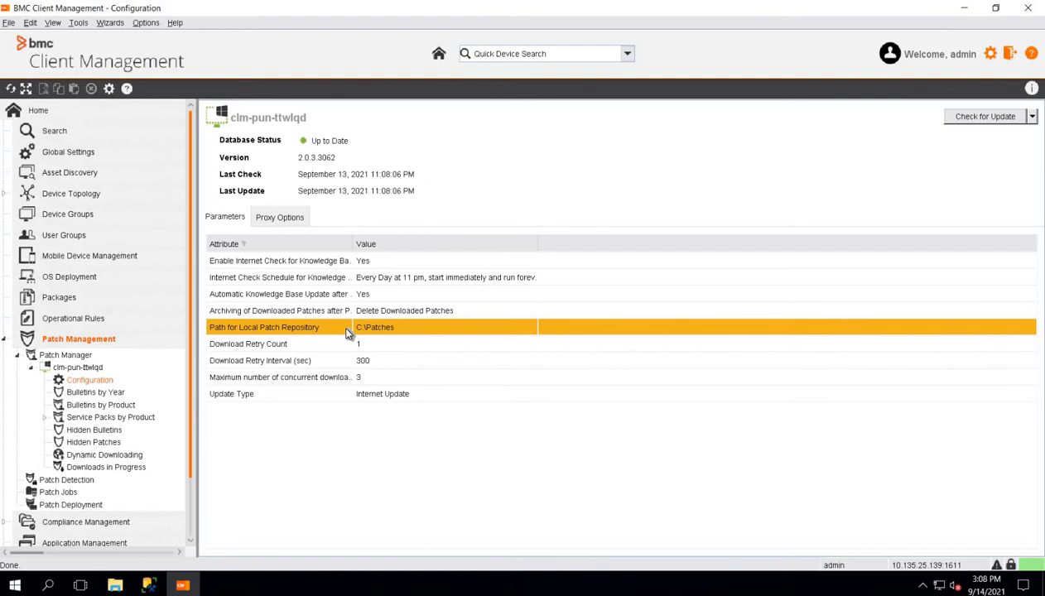
{"action": "left_click", "coordinate": [110, 416]}
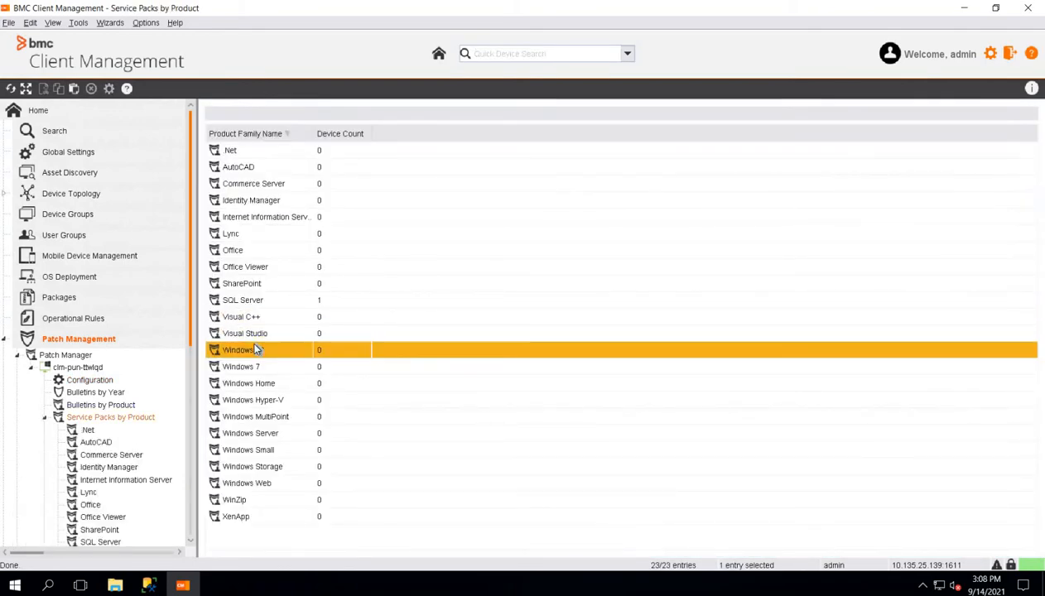
- Show the US English ISO file name for Windows 10 Enterprise (x64) 21H1 under Service Packs by Product
{"action": "double_click", "coordinate": [238, 349]}
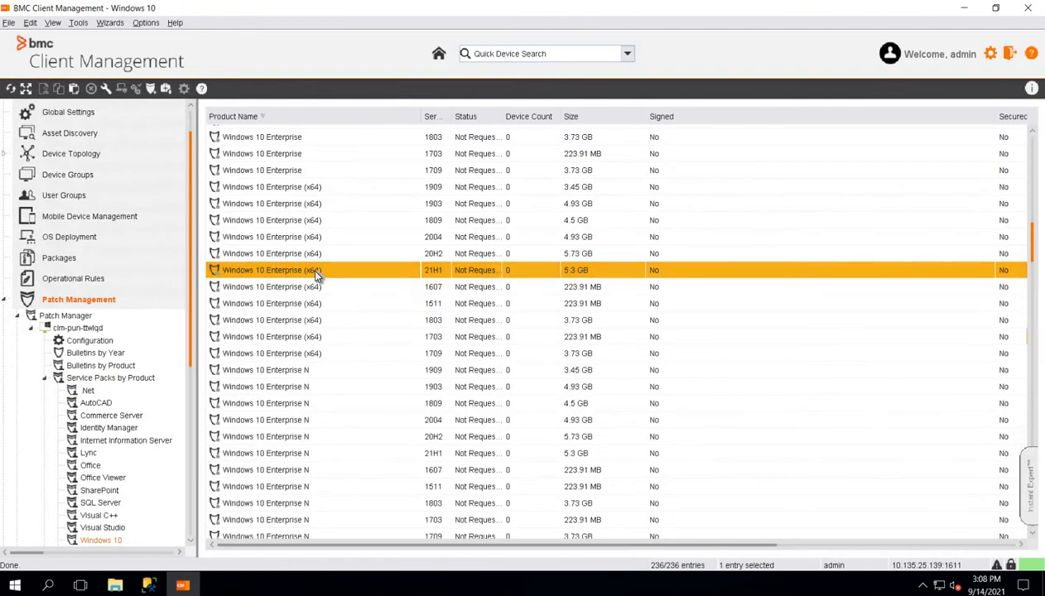
{"action": "mouse_move", "coordinate": [304, 274]}
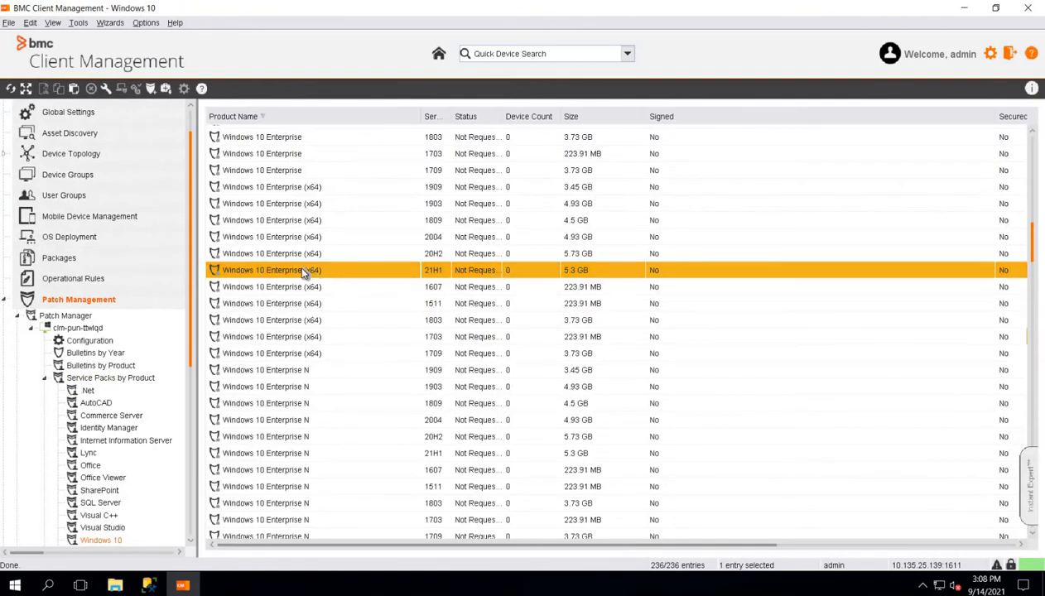
{"action": "right_click", "coordinate": [304, 270]}
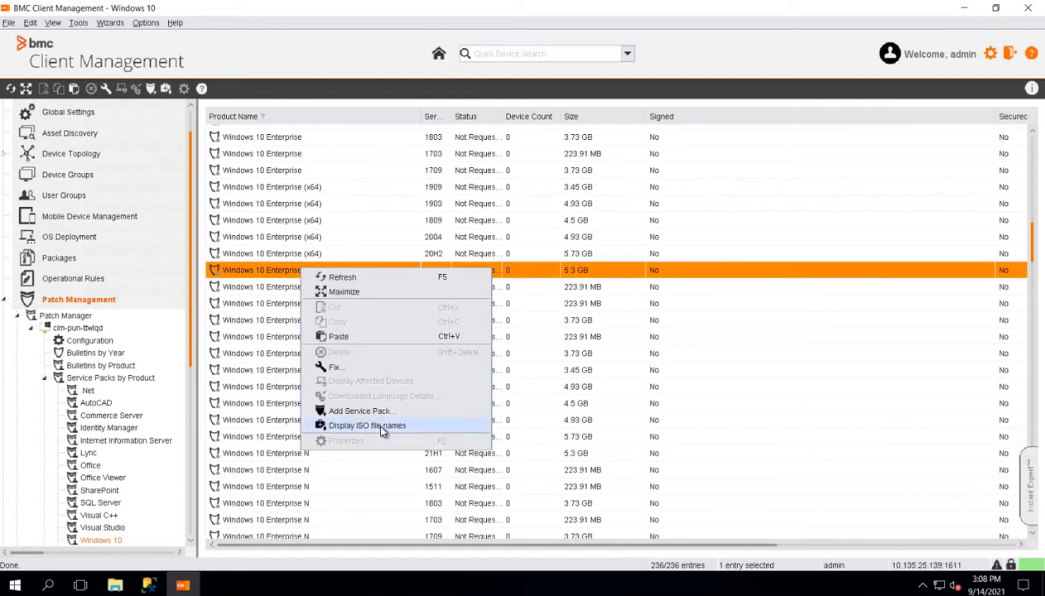
{"action": "left_click", "coordinate": [367, 424]}
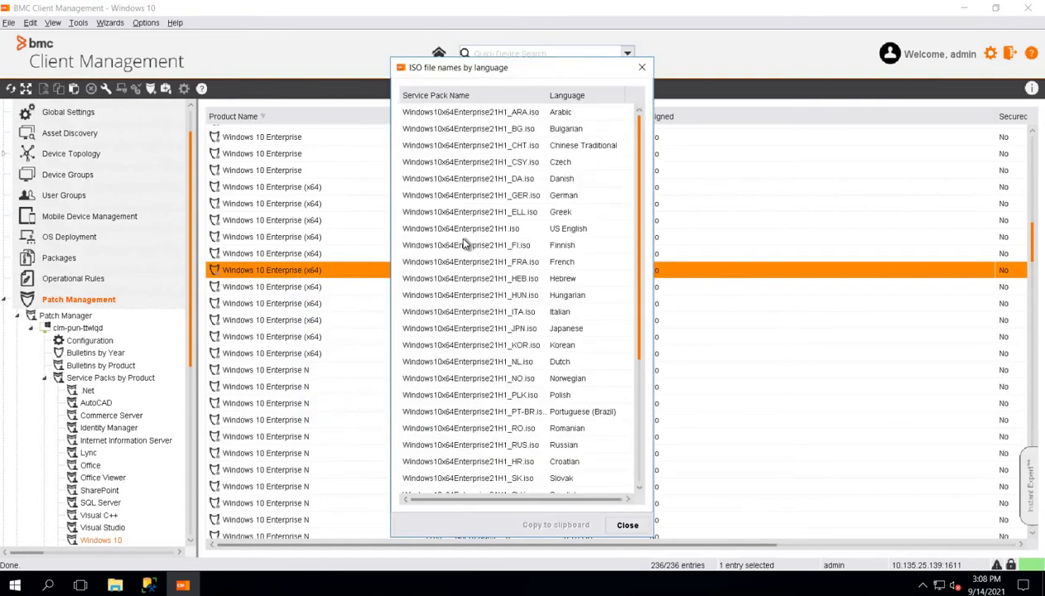
{"action": "left_click", "coordinate": [462, 228]}
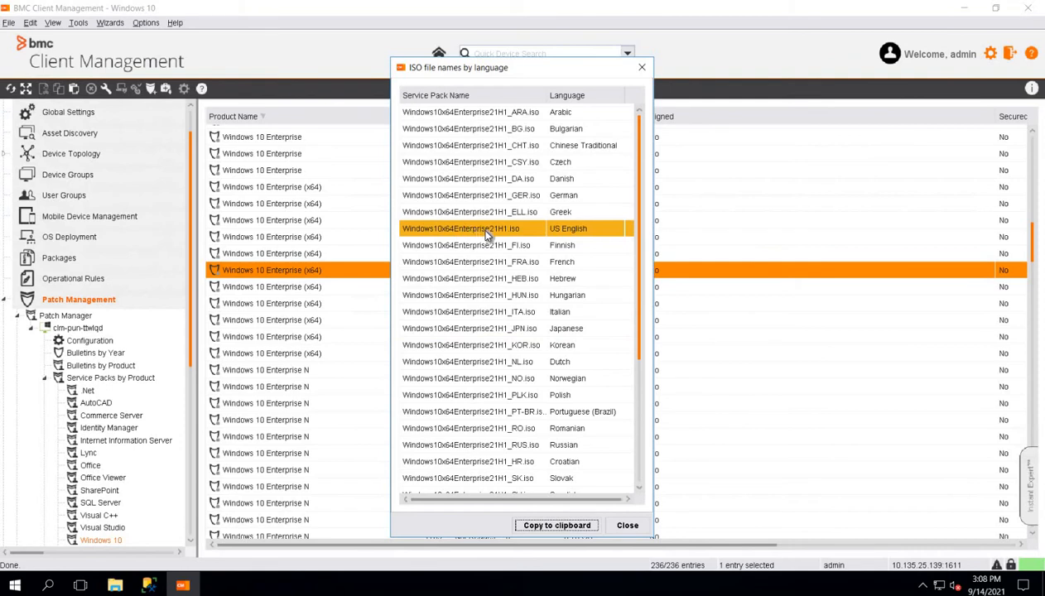
{"action": "mouse_move", "coordinate": [497, 237]}
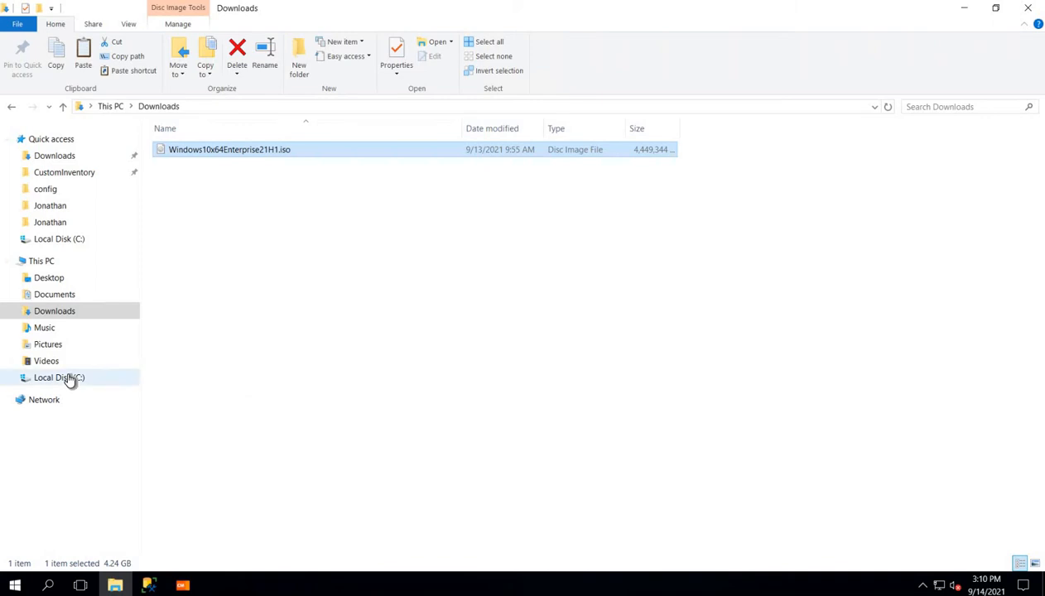
- Place the renamed Windows10x64Enterprise21H1.iso in the C:\Patches repository folder
{"action": "left_click", "coordinate": [58, 377]}
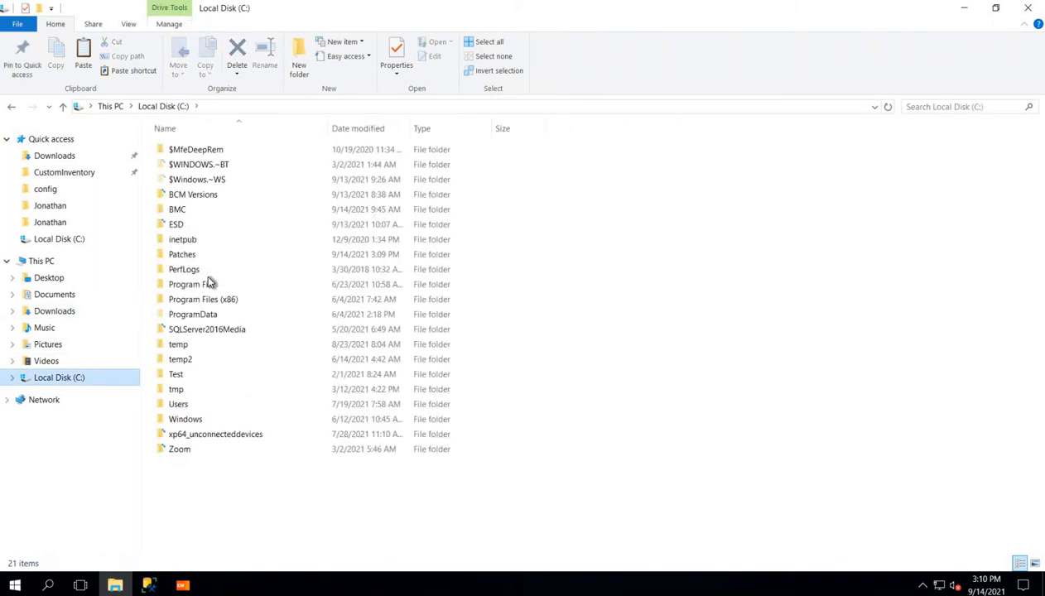
{"action": "double_click", "coordinate": [181, 254]}
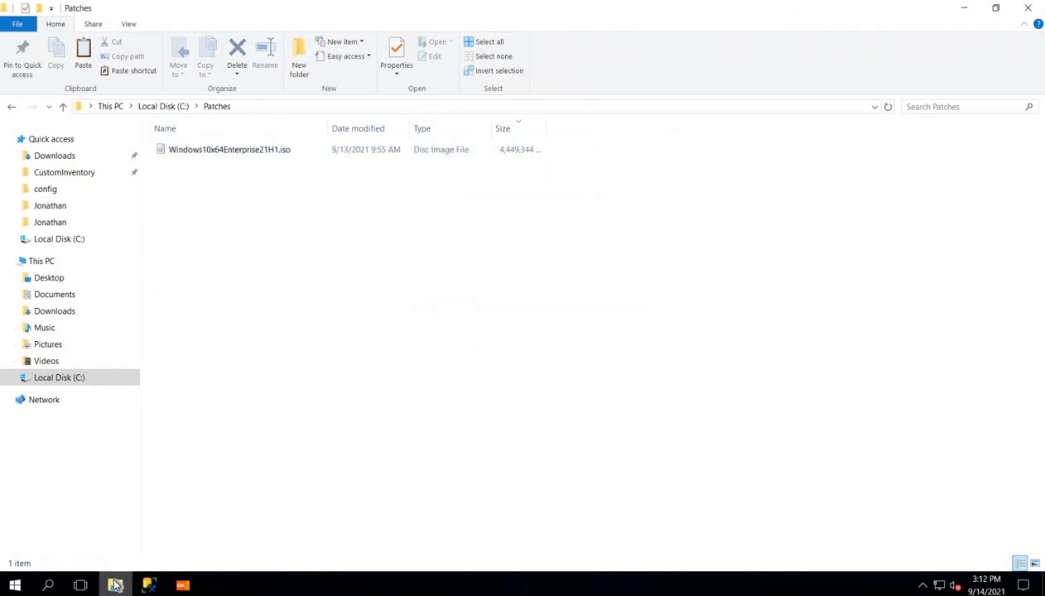
{"action": "mouse_move", "coordinate": [182, 586]}
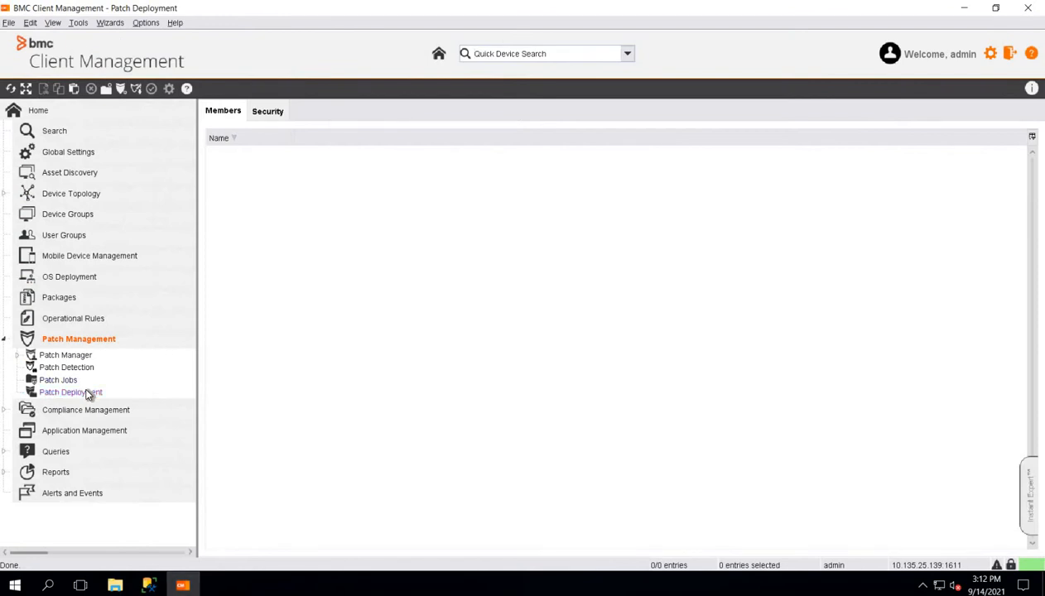
- Create the Windows 10 21h1 patch group under Patch Deployment and show its empty Patches list
{"action": "right_click", "coordinate": [70, 392]}
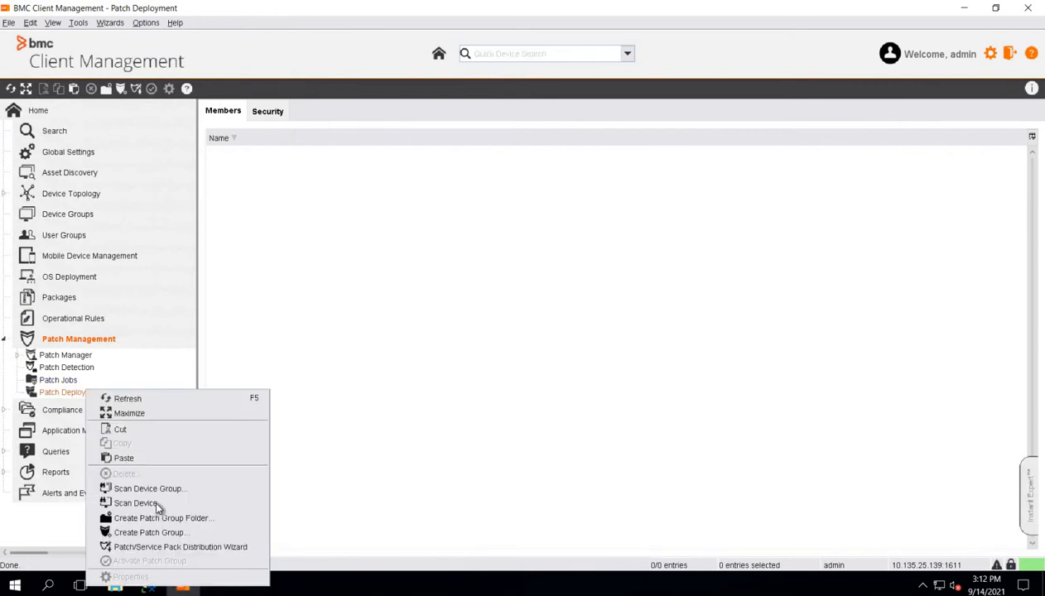
{"action": "mouse_move", "coordinate": [151, 533]}
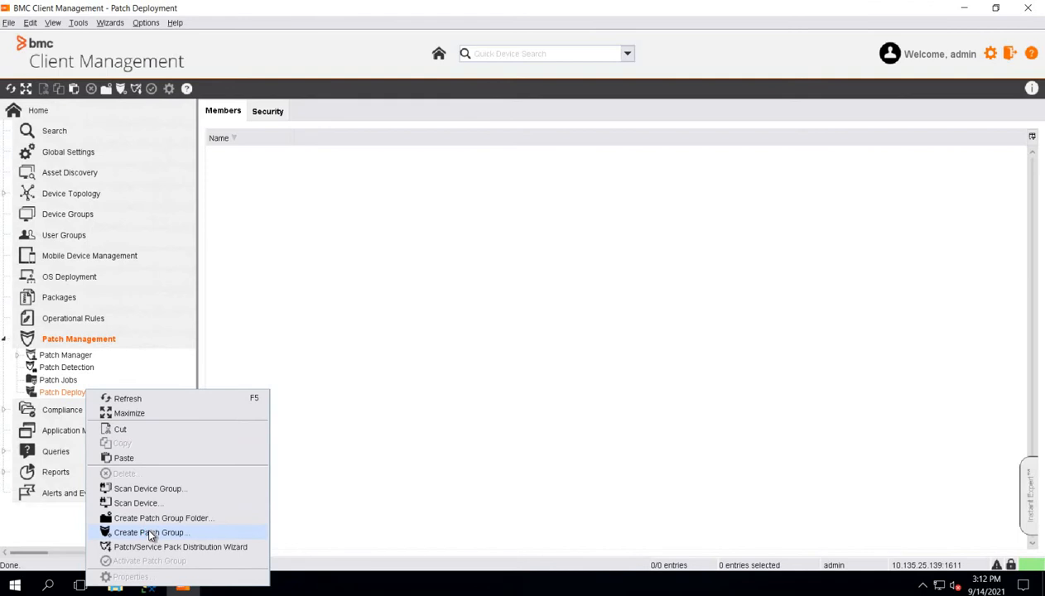
{"action": "left_click", "coordinate": [150, 532]}
{"action": "type", "text": "Windows 10 21h1"}
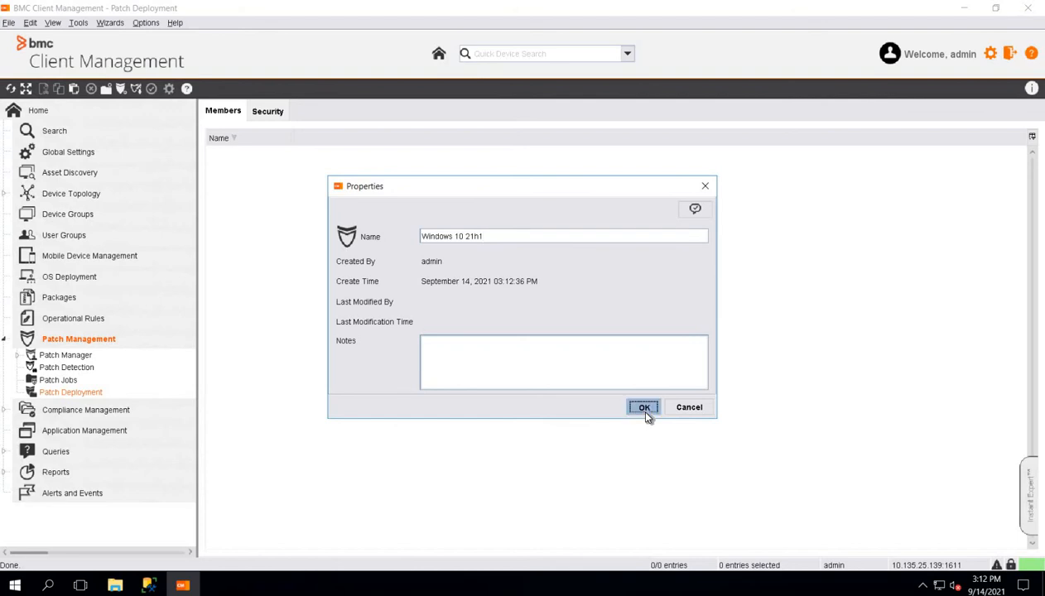
{"action": "left_click", "coordinate": [644, 406]}
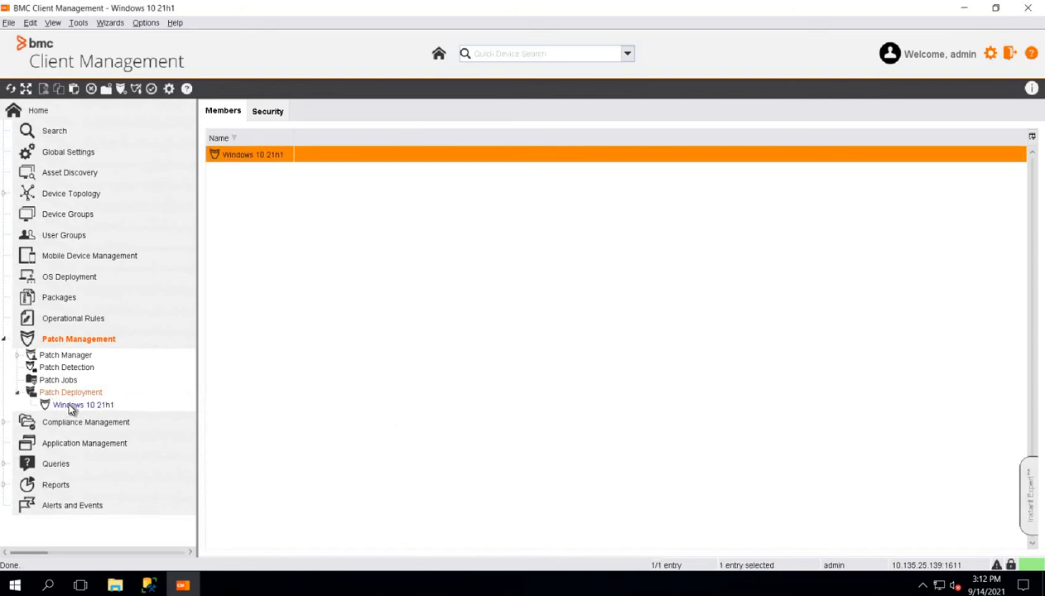
{"action": "left_click", "coordinate": [83, 405]}
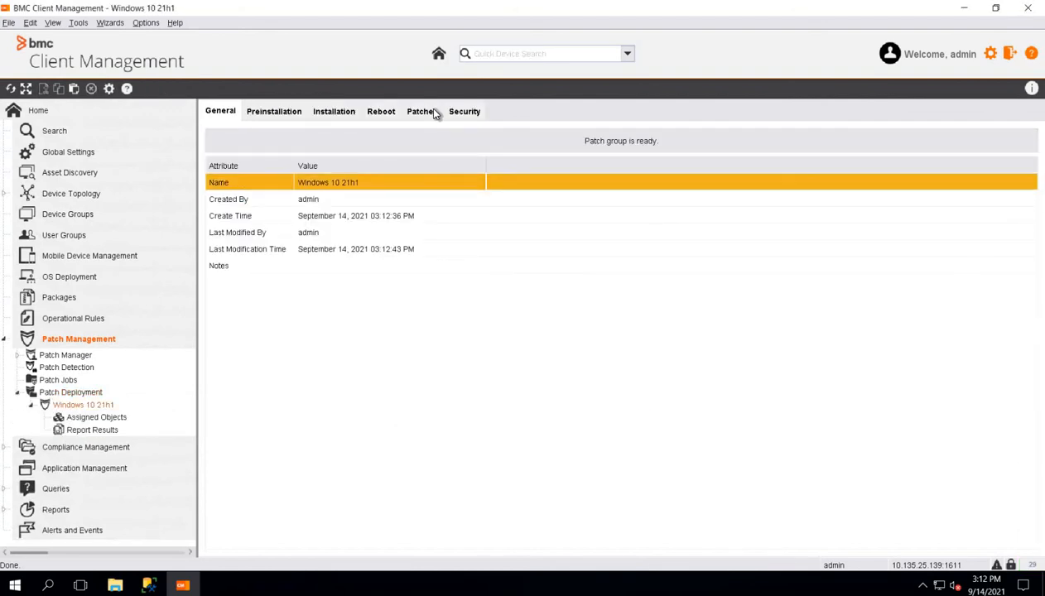
{"action": "left_click", "coordinate": [421, 111]}
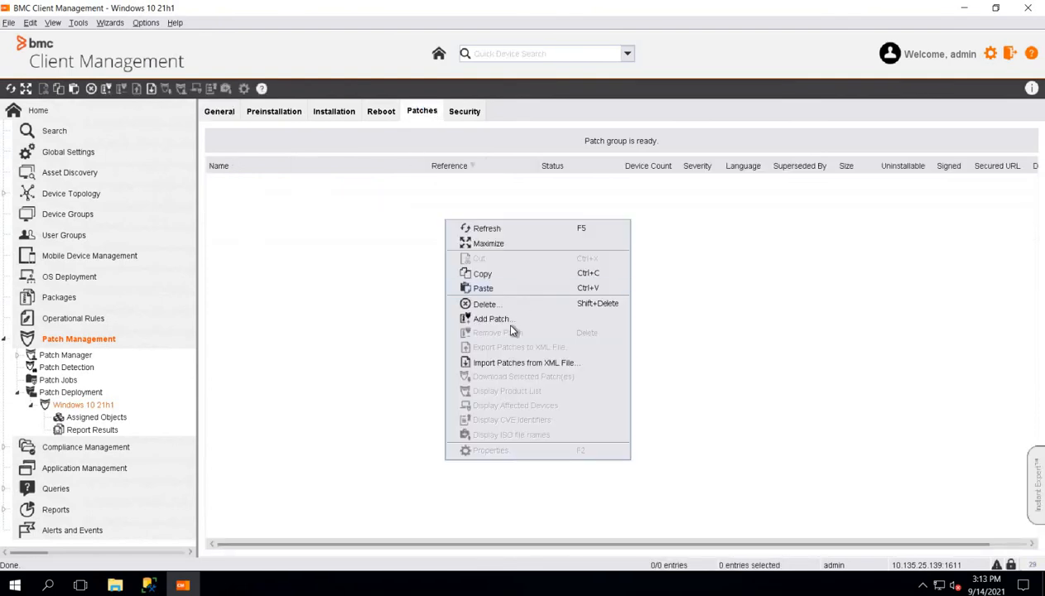
{"action": "mouse_move", "coordinate": [492, 319]}
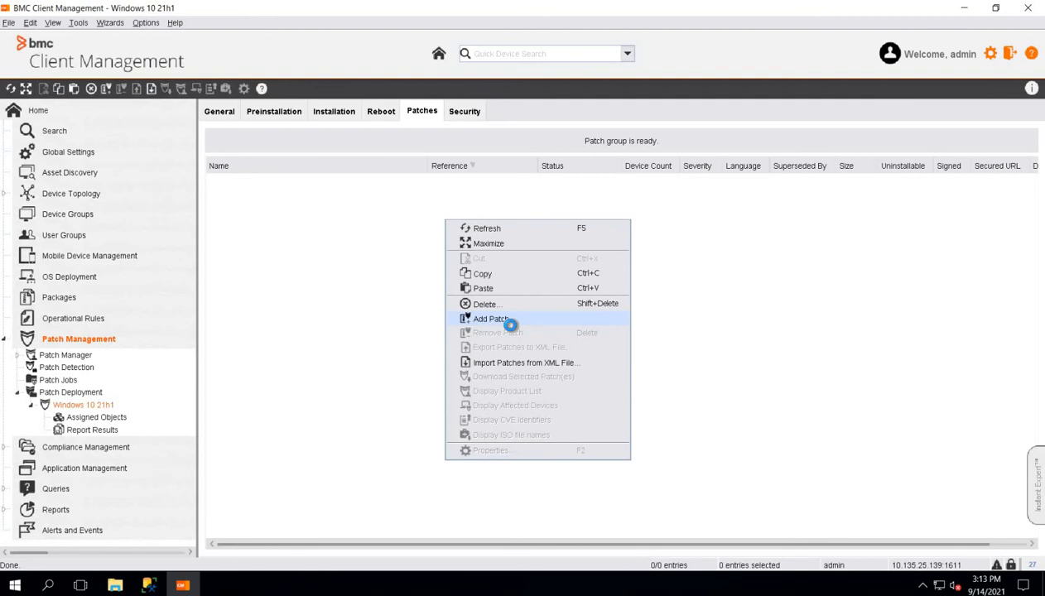
- Search Add Patch for Windows 10 service packs only, without the affected-devices restriction
{"action": "left_click", "coordinate": [490, 319]}
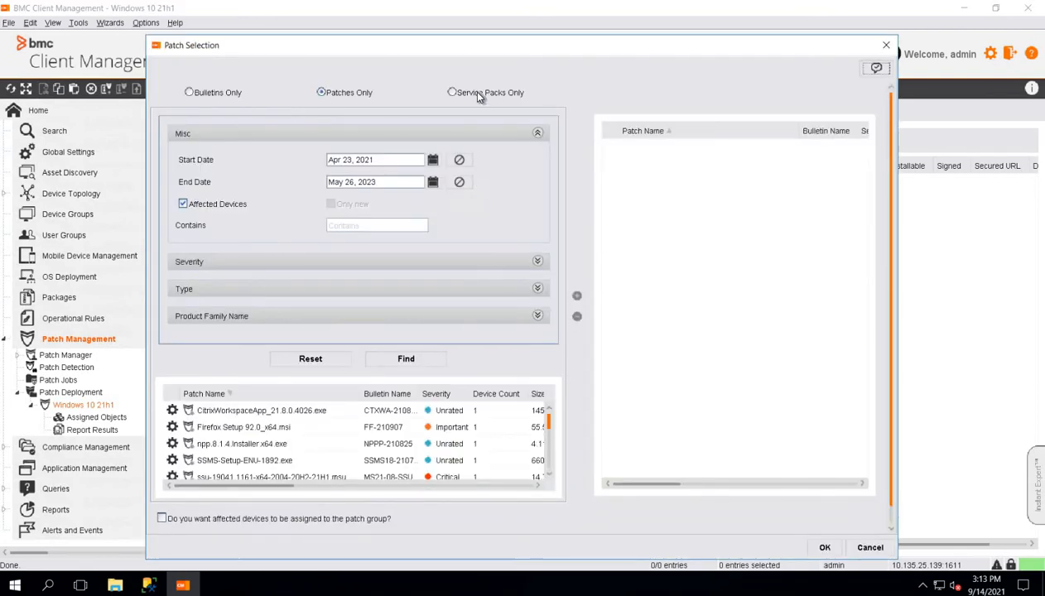
{"action": "mouse_move", "coordinate": [488, 92]}
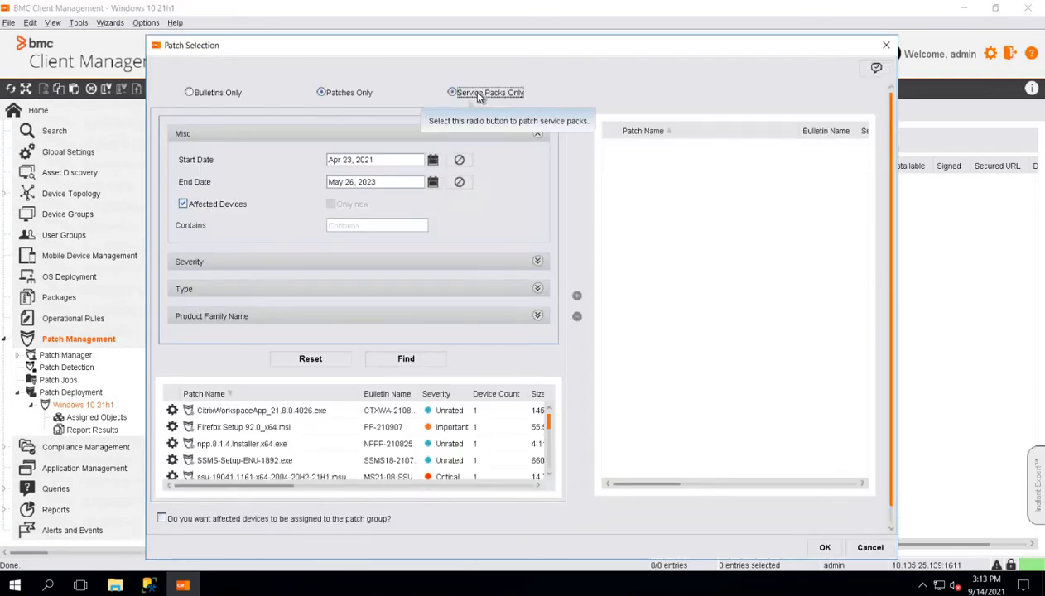
{"action": "left_click", "coordinate": [452, 92]}
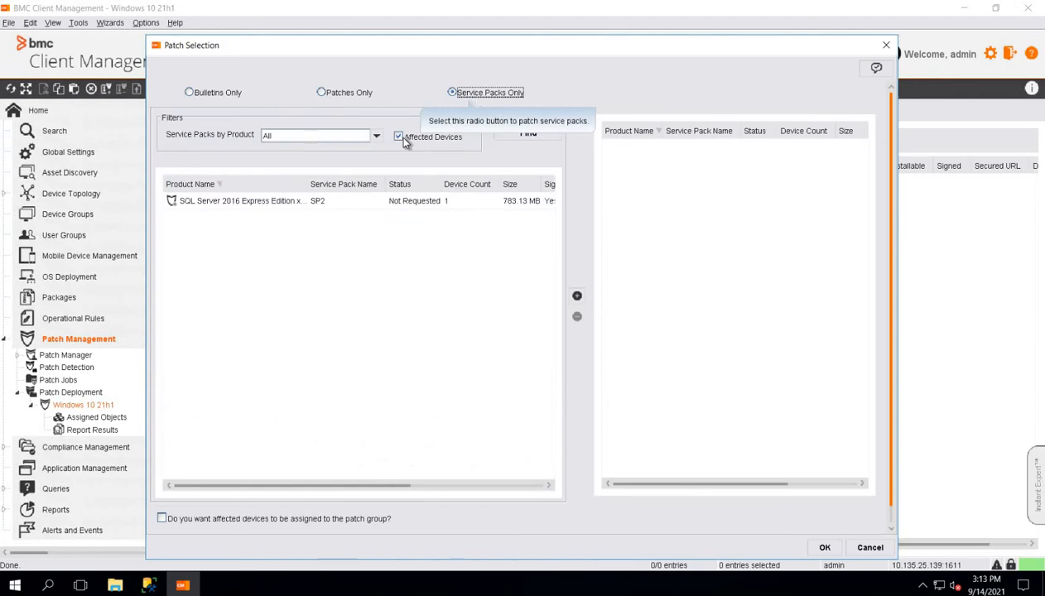
{"action": "left_click", "coordinate": [398, 137]}
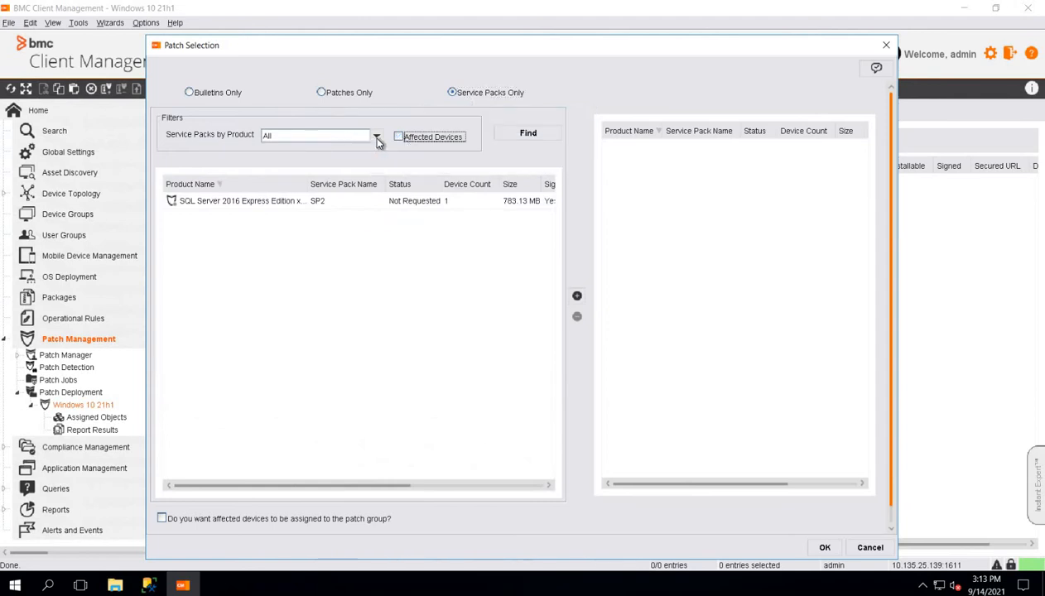
{"action": "left_click", "coordinate": [376, 135]}
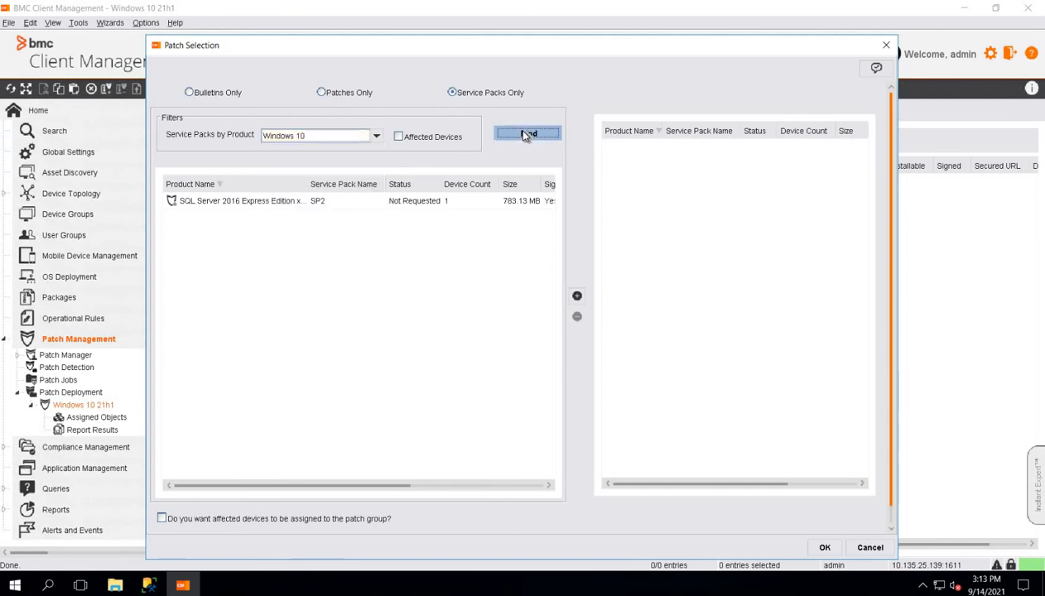
{"action": "left_click", "coordinate": [528, 133]}
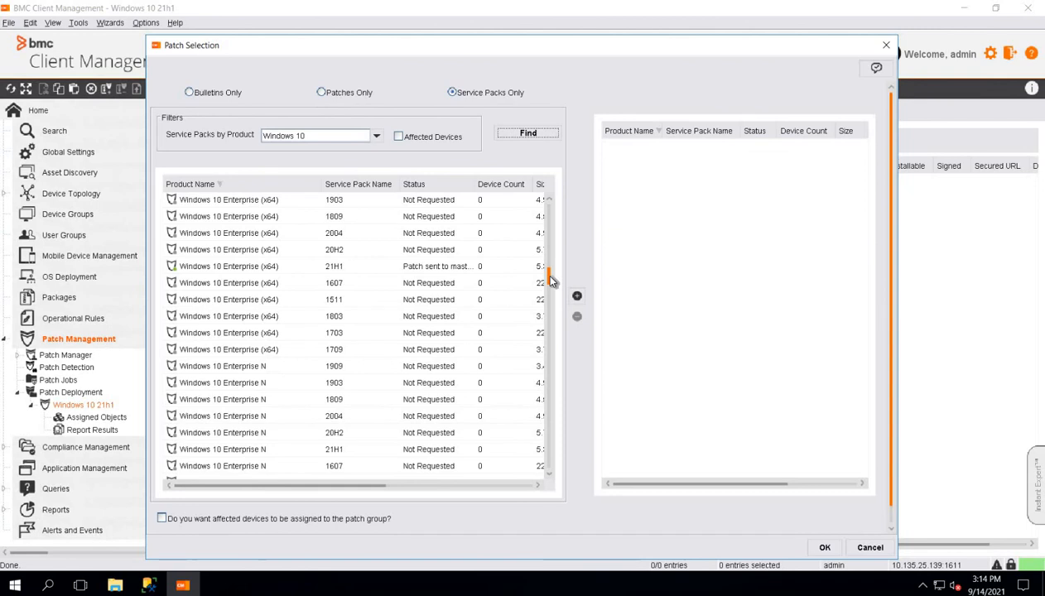
{"action": "mouse_move", "coordinate": [553, 282]}
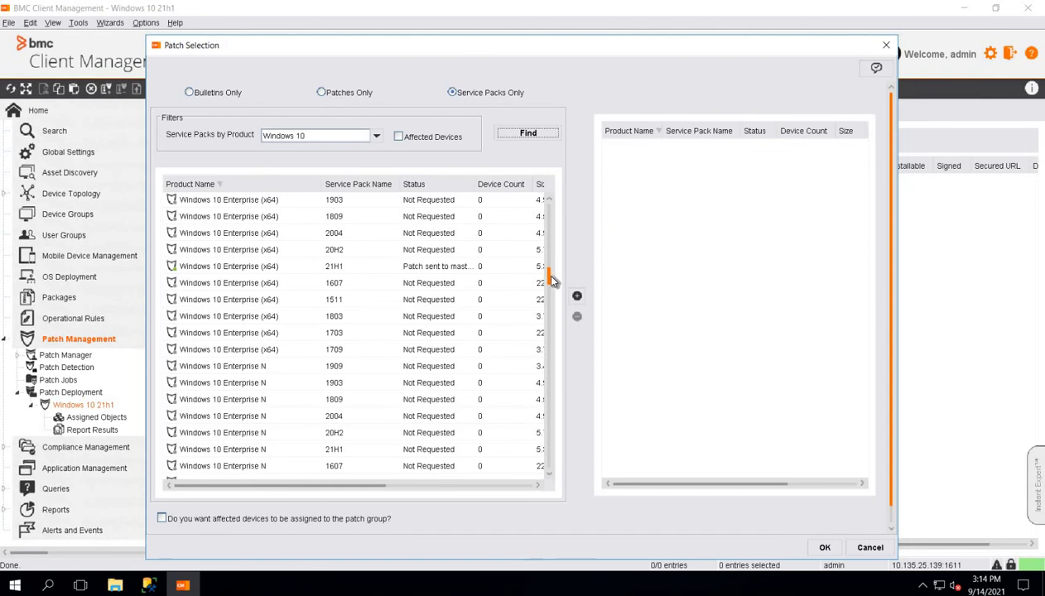
- Add the Windows 10 Enterprise (x64) 21H1 service pack in US English and accept its download
{"action": "left_click", "coordinate": [356, 266]}
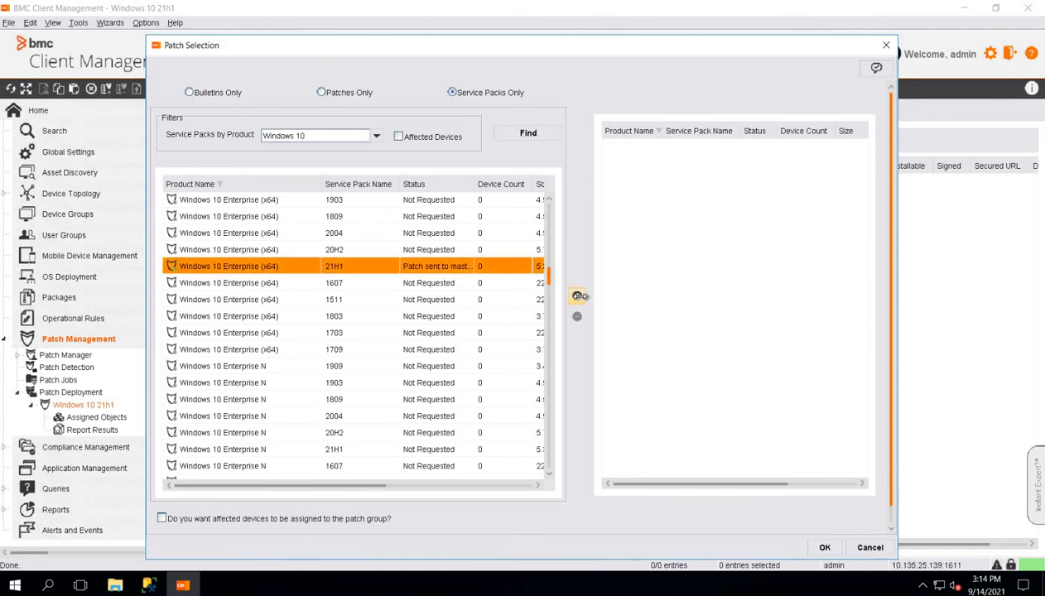
{"action": "left_click", "coordinate": [577, 295]}
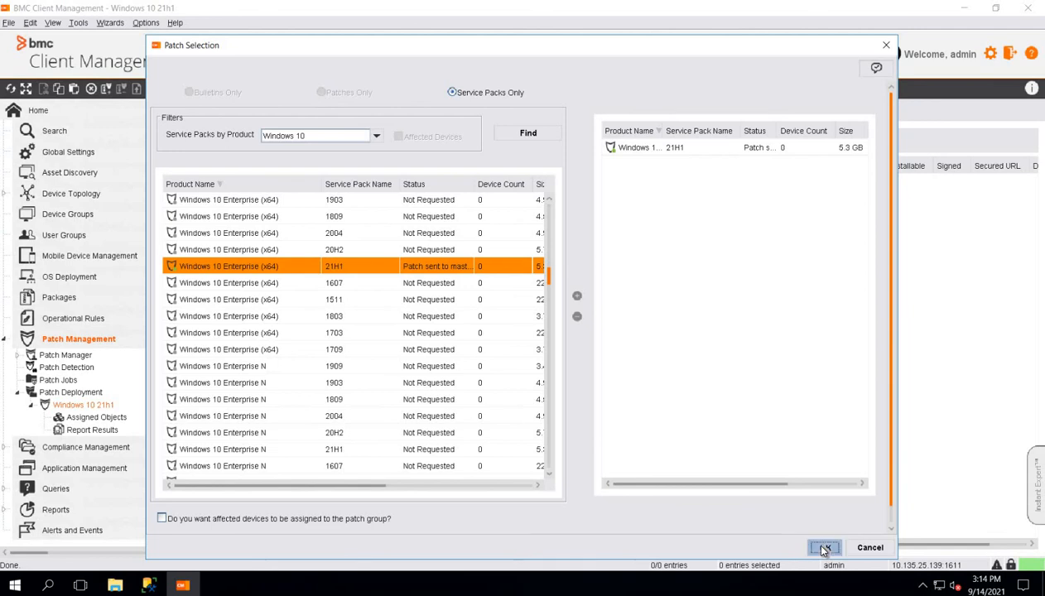
{"action": "left_click", "coordinate": [824, 547]}
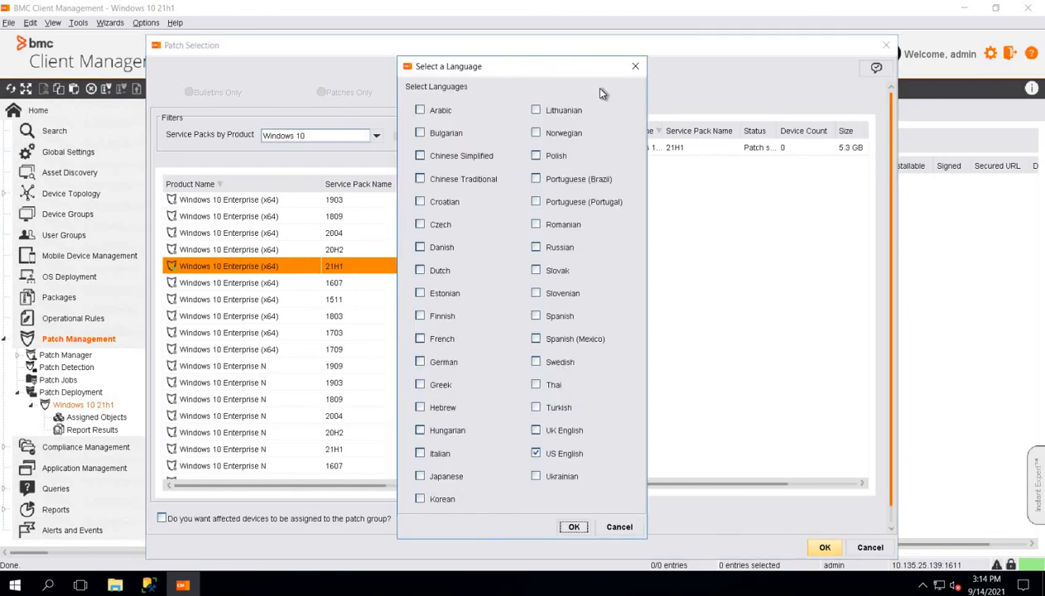
{"action": "mouse_move", "coordinate": [596, 292]}
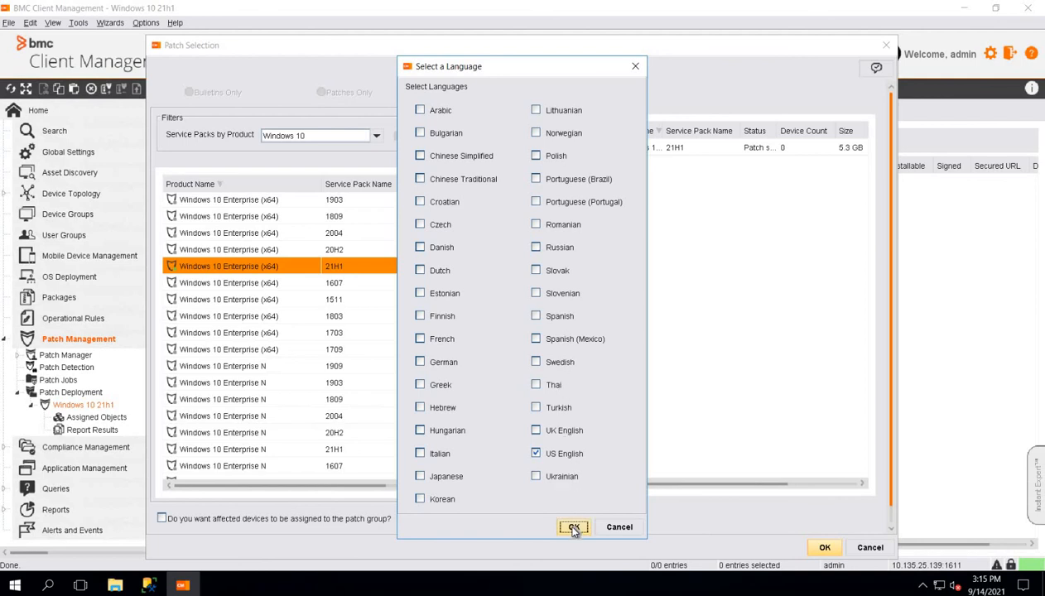
{"action": "left_click", "coordinate": [573, 527]}
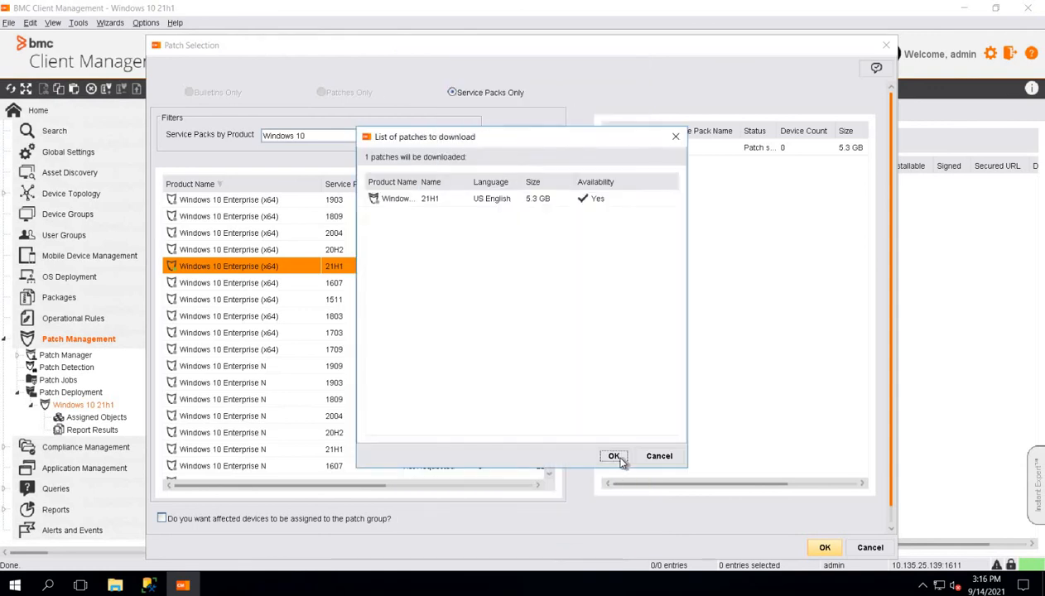
{"action": "left_click", "coordinate": [613, 455]}
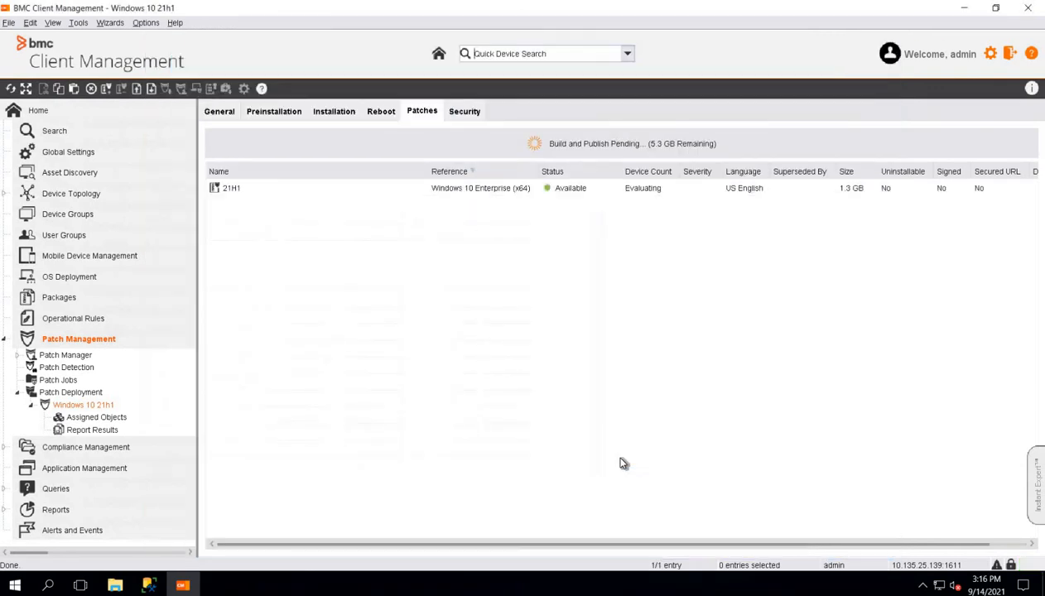
{"action": "mouse_move", "coordinate": [586, 240]}
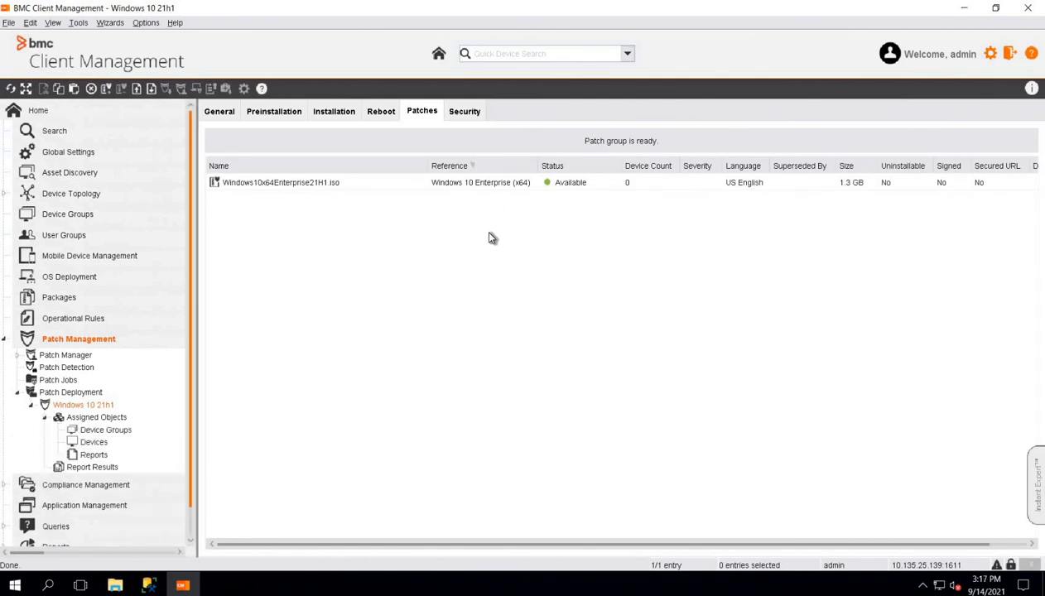
{"action": "mouse_move", "coordinate": [568, 217]}
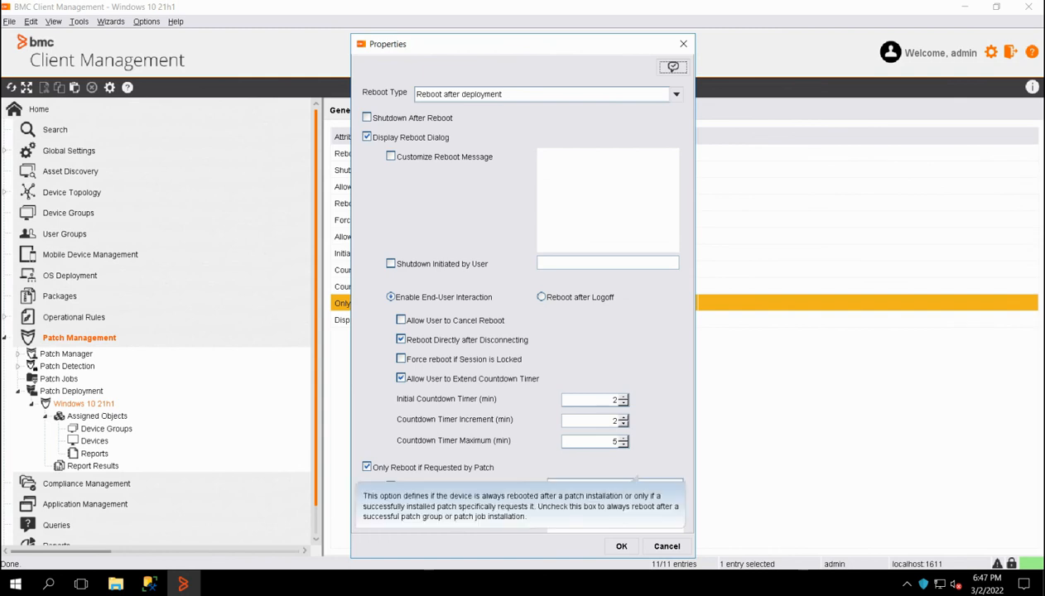
- Turn off reboot-only-when-requested for the group and show its empty assigned devices list
{"action": "left_click", "coordinate": [367, 467]}
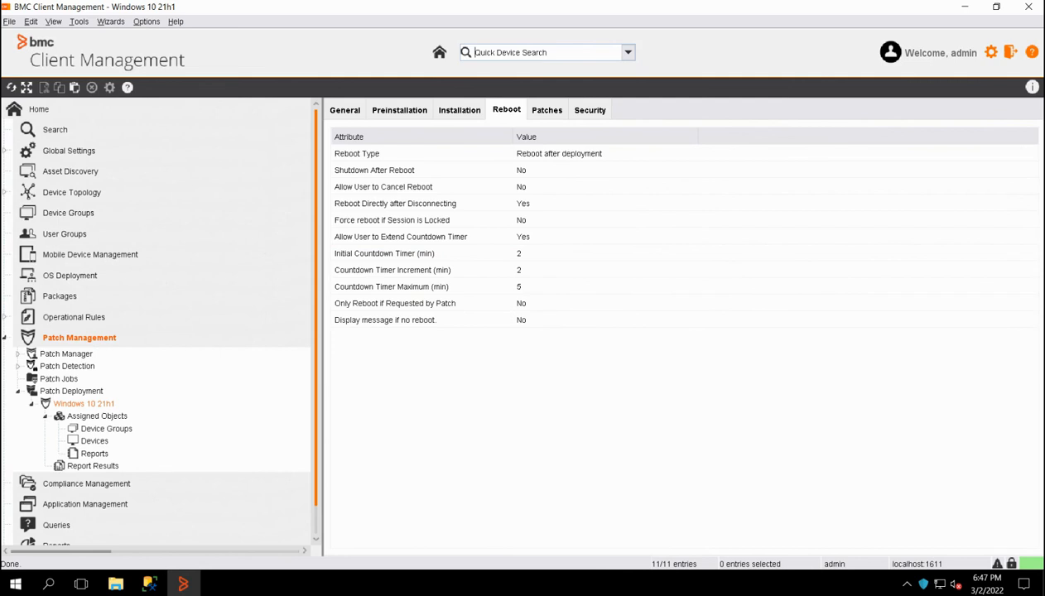
{"action": "left_click", "coordinate": [546, 109]}
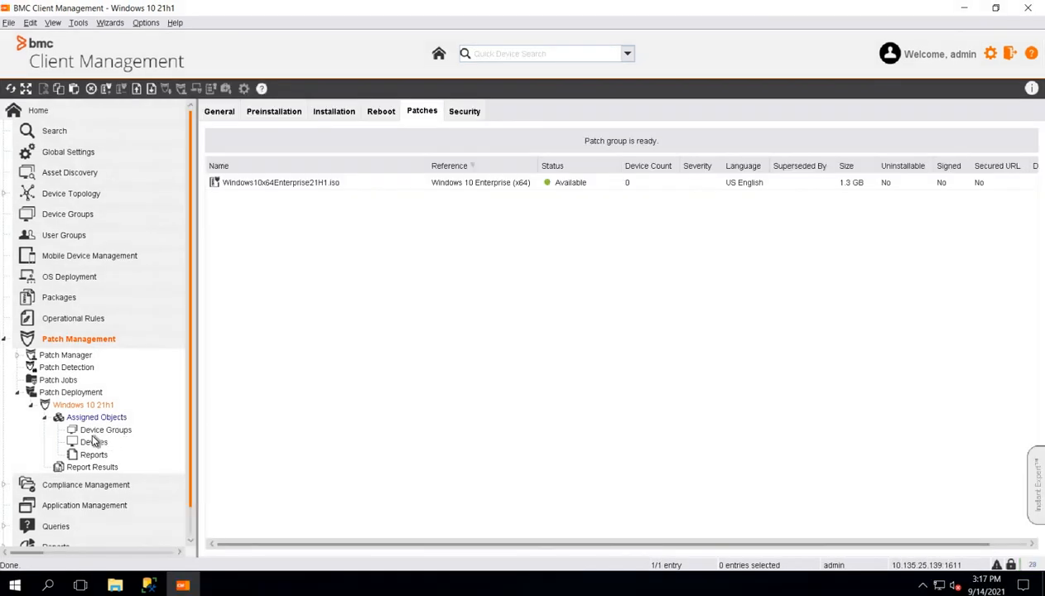
{"action": "left_click", "coordinate": [93, 441]}
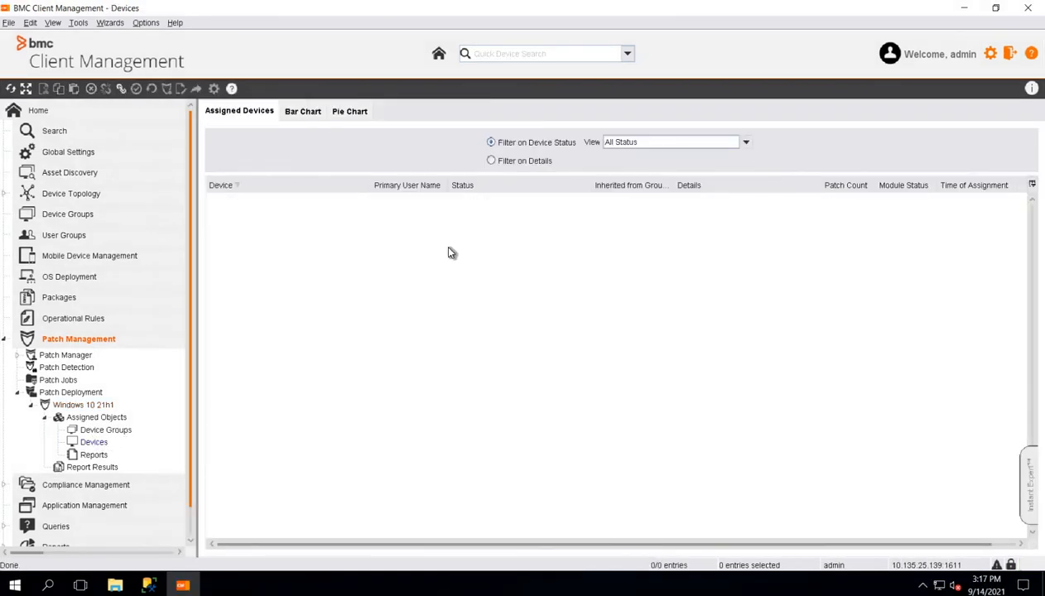